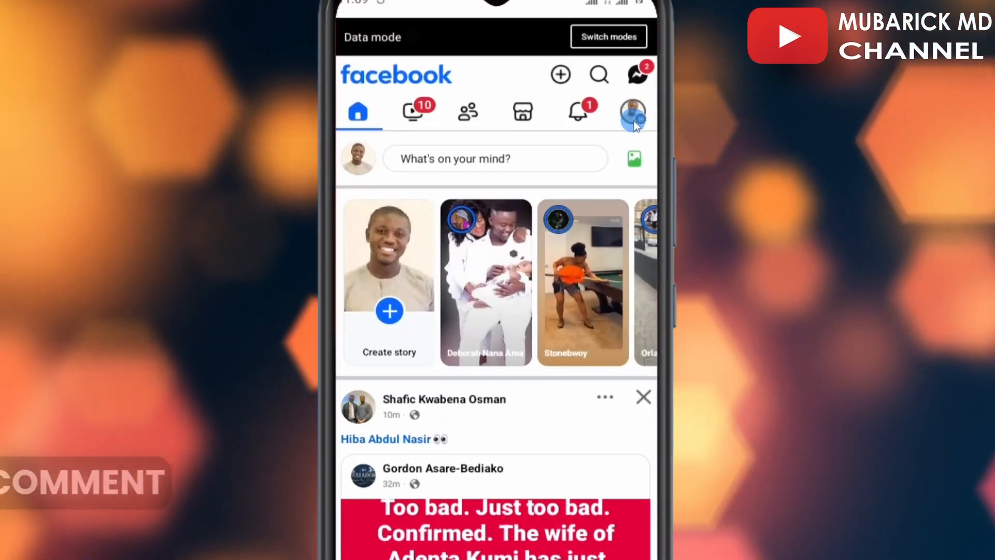
# - Reach the account menu and expand its Settings & privacy section
pyautogui.click(632, 112)
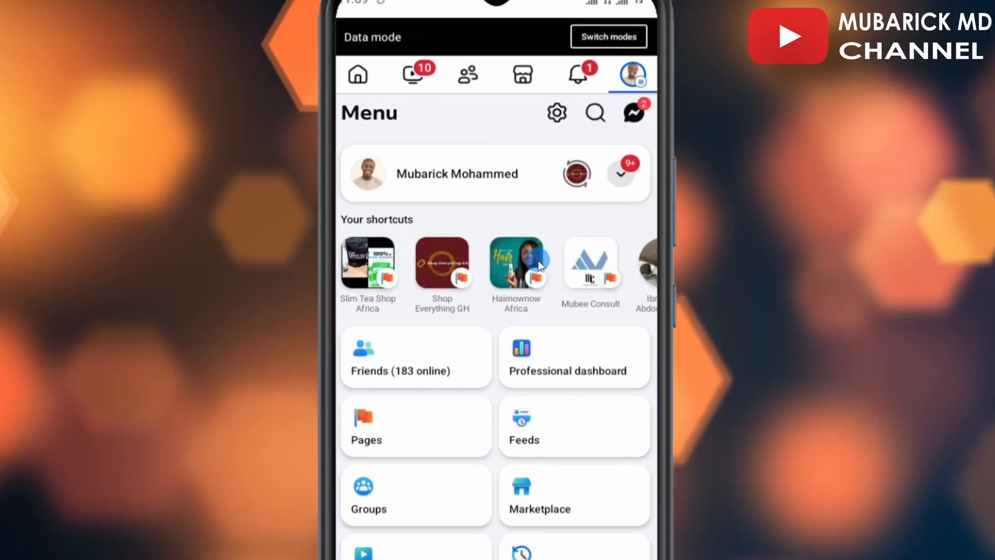
pyautogui.scroll(-3)
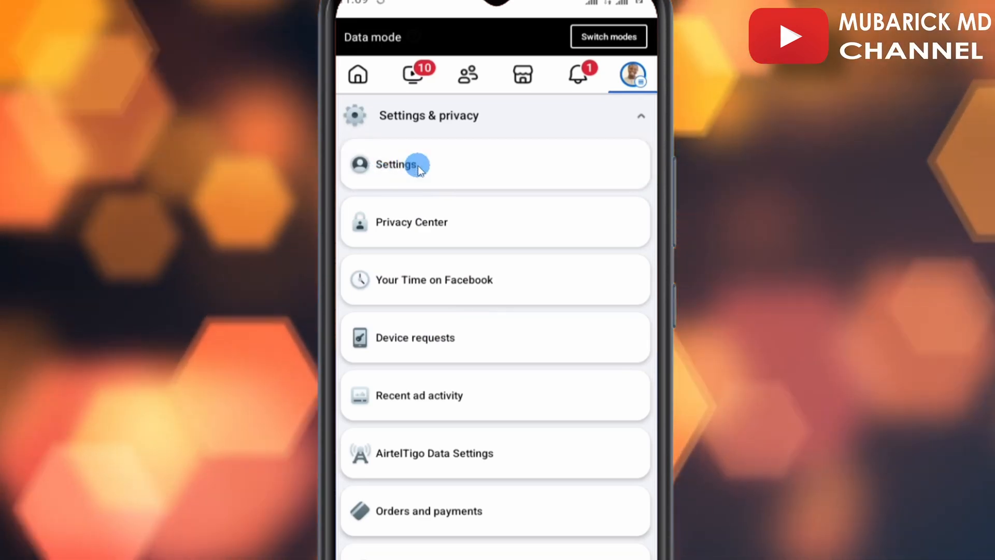
# - Go into Settings and reach the Followers and public content page
pyautogui.click(397, 165)
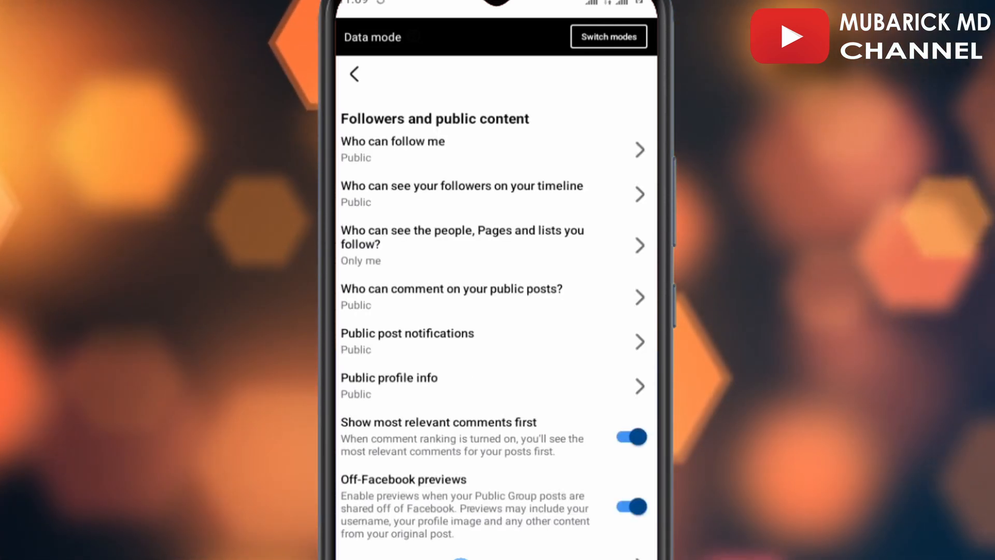
pyautogui.click(630, 436)
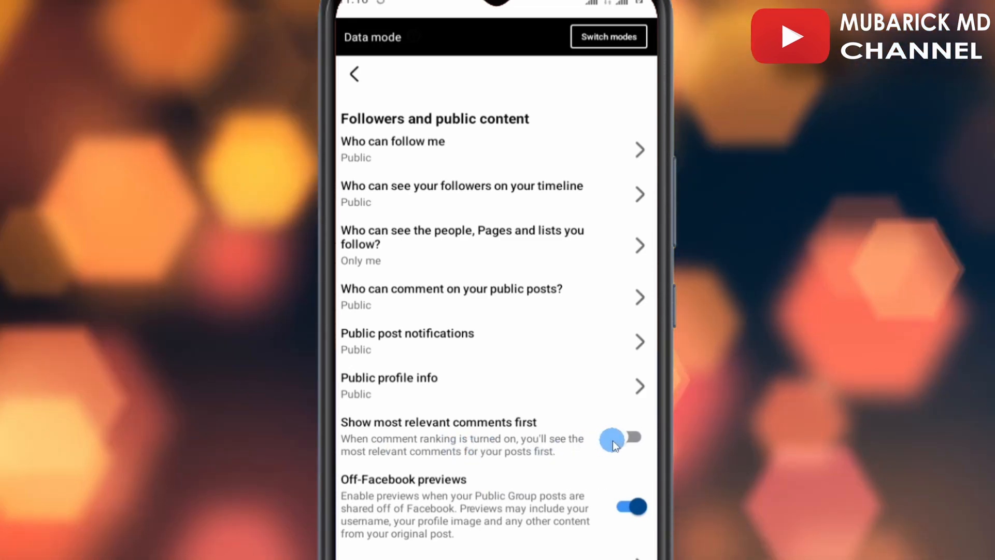
pyautogui.click(628, 438)
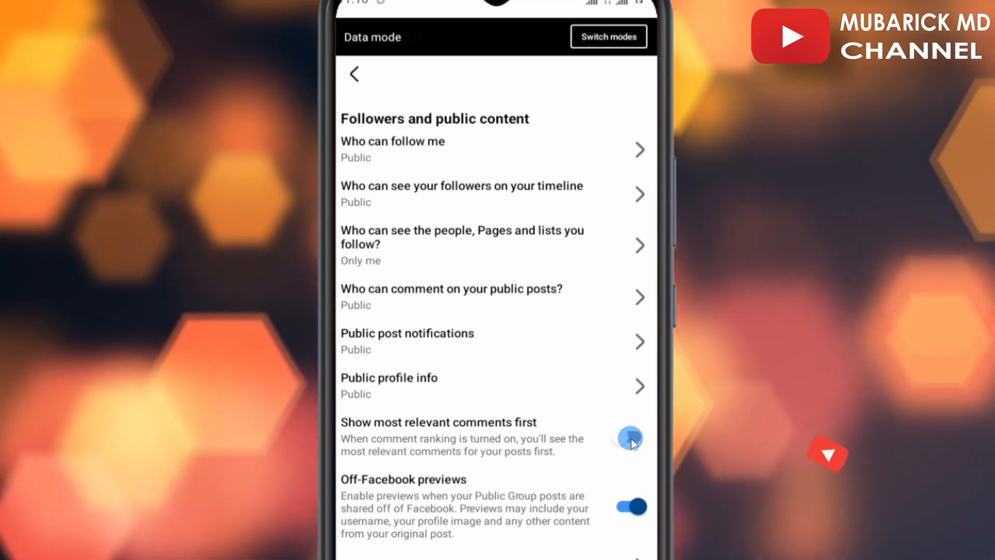
pyautogui.click(629, 437)
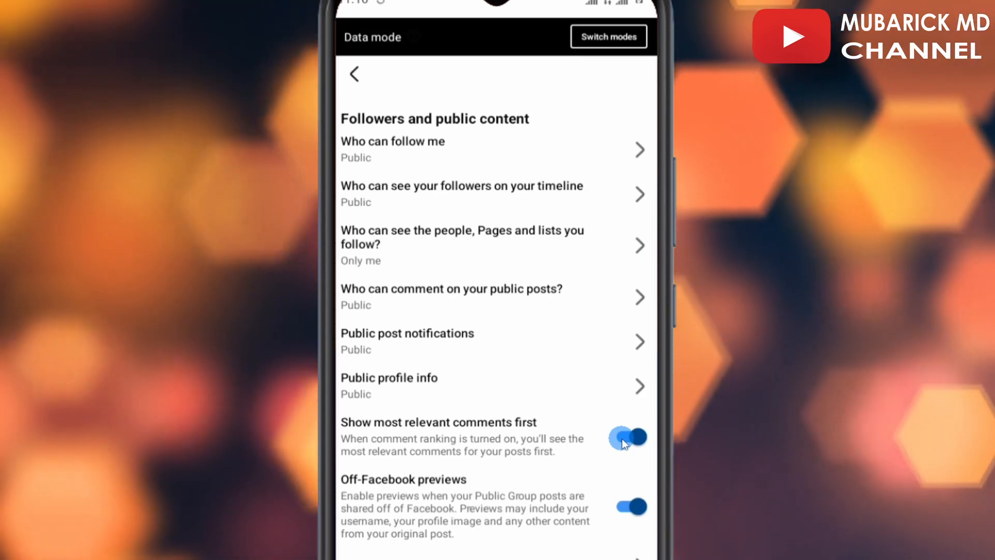
pyautogui.click(630, 437)
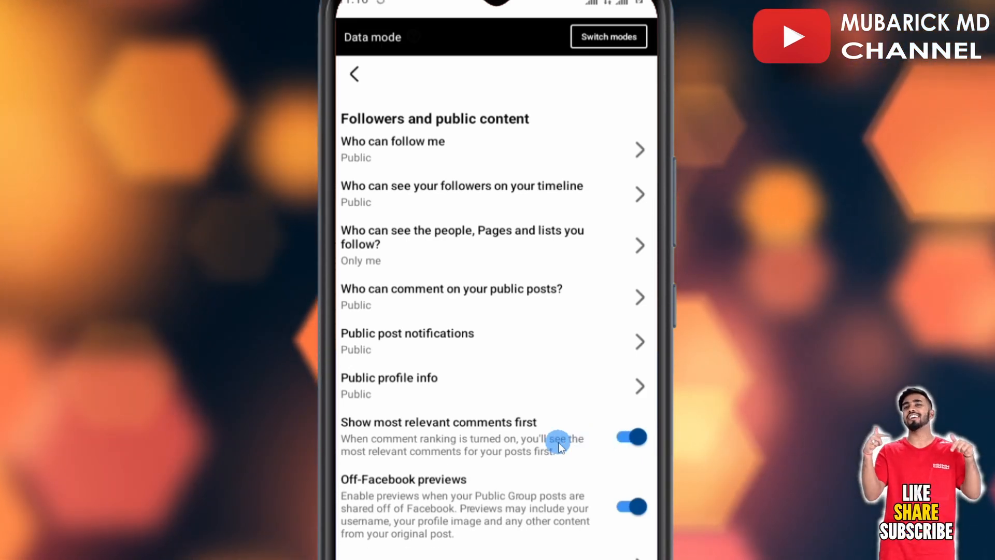